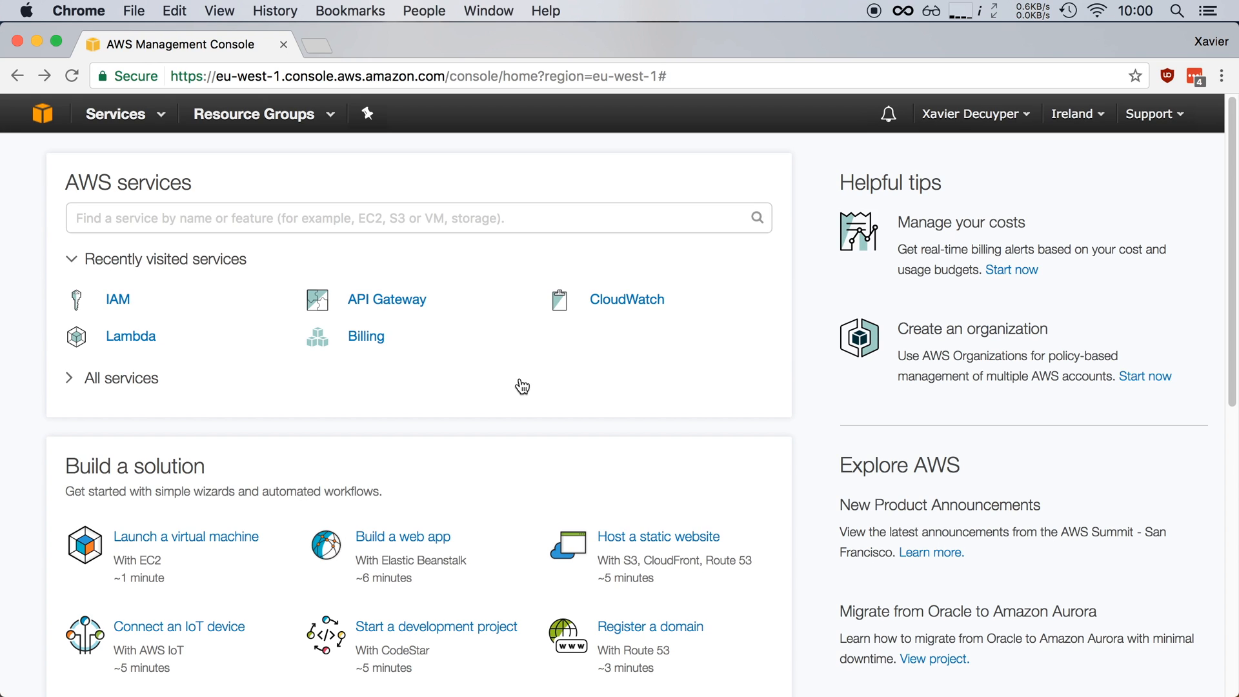
mouse_move(388, 304)
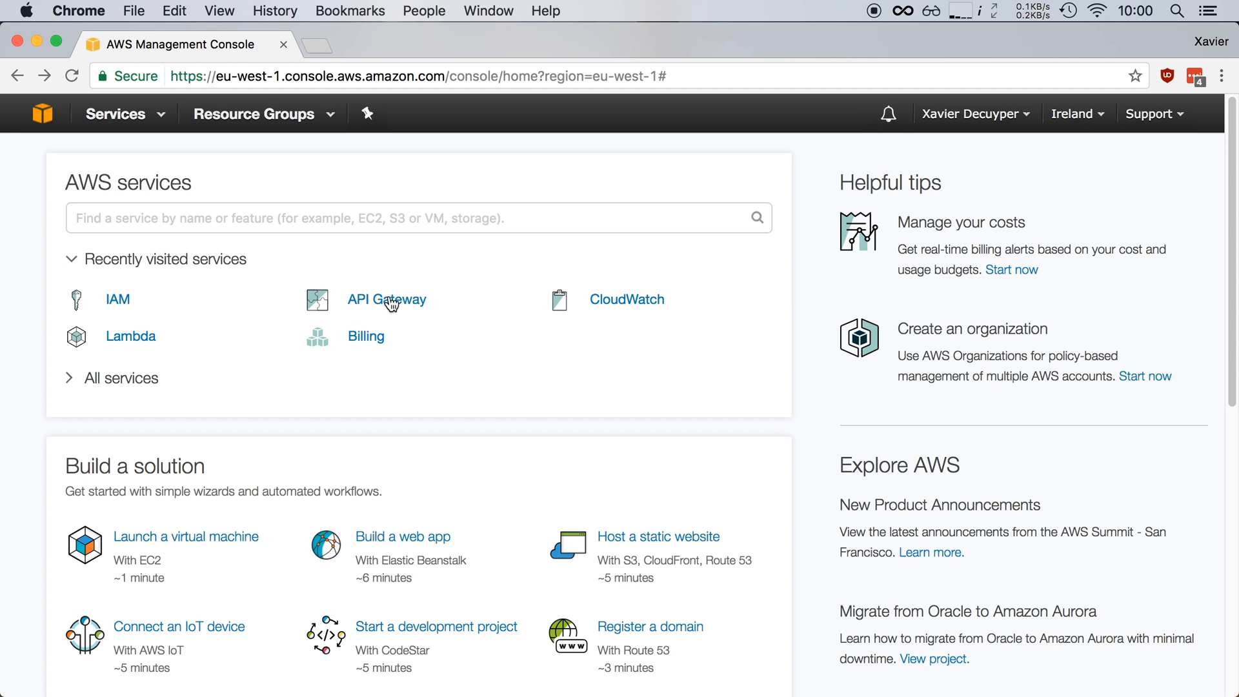
- Navigate from the console home to the IAM service via the Services list
click(115, 114)
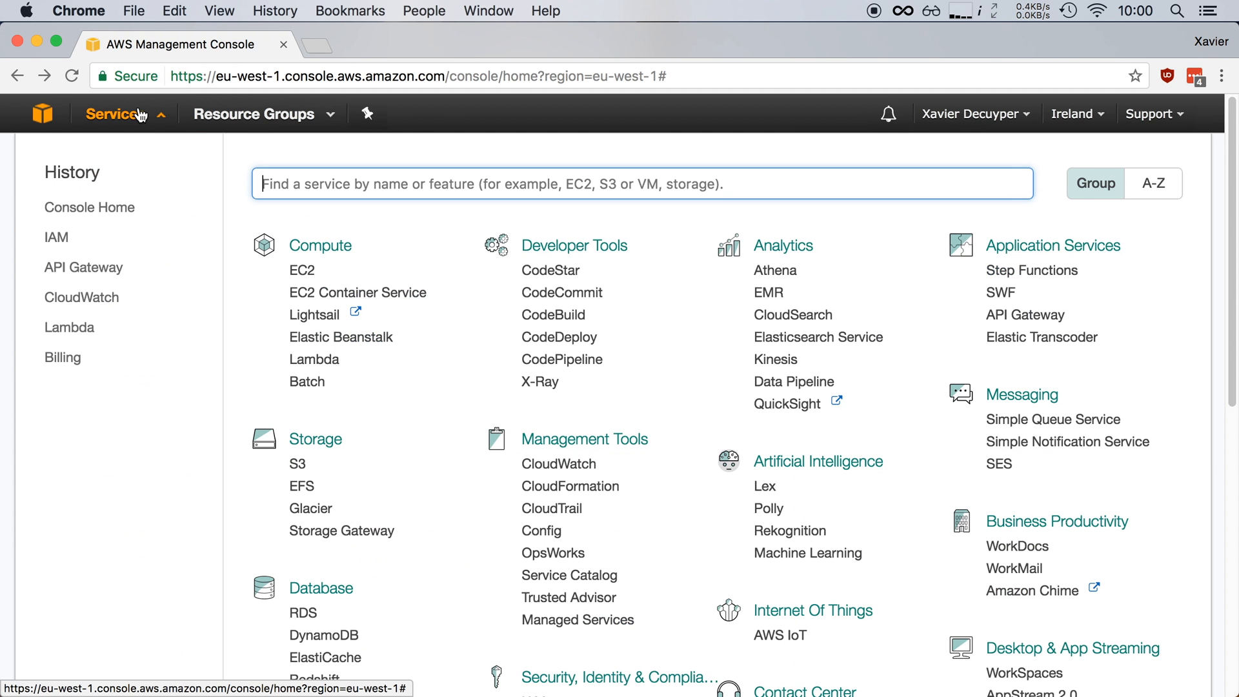
scroll(down, 3)
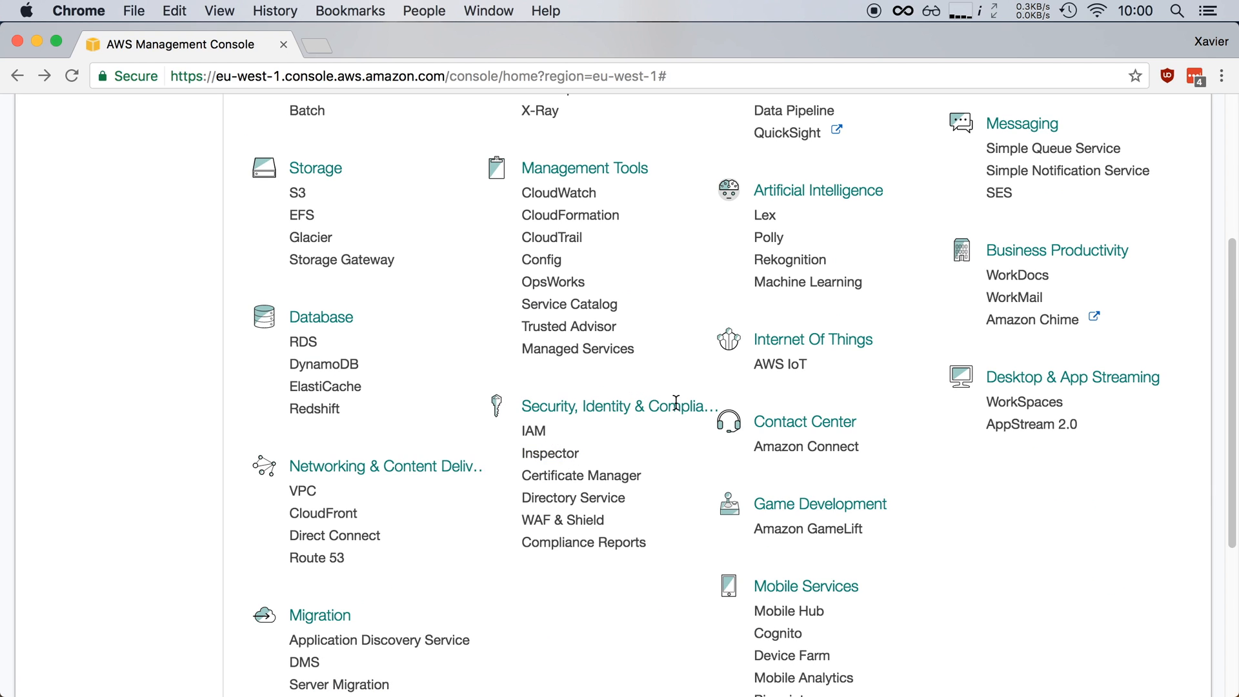
click(532, 430)
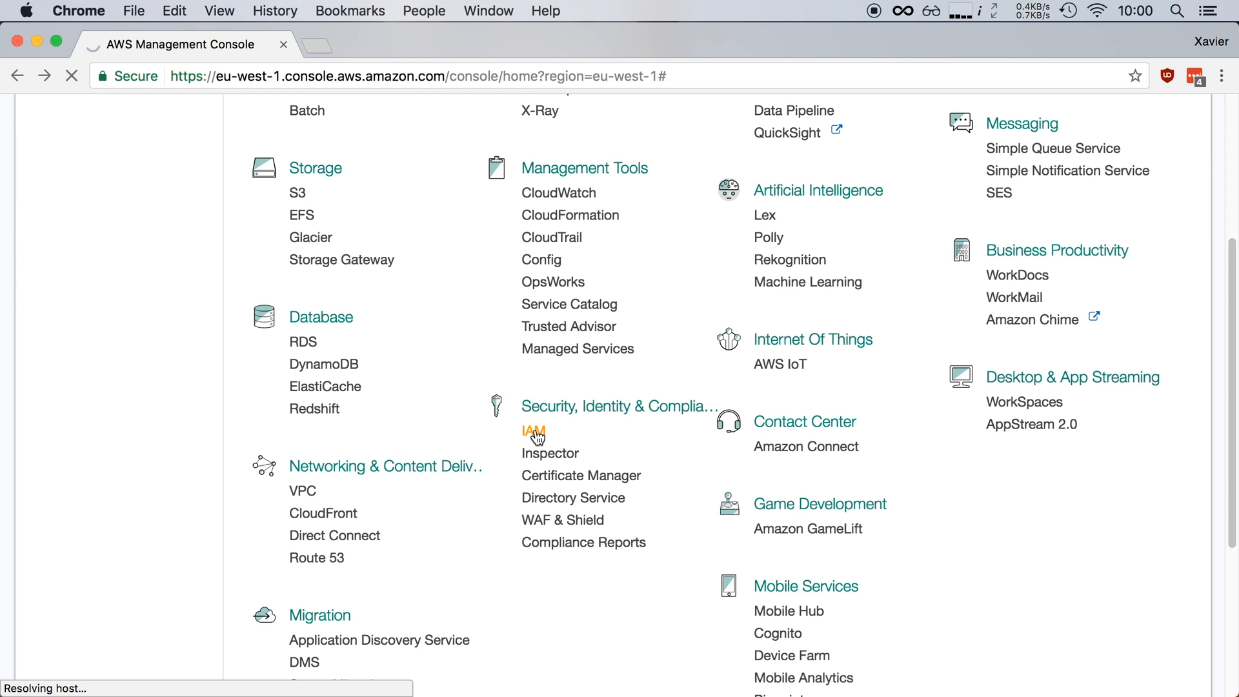
- Go to the IAM Users list and begin adding a new user
click(534, 430)
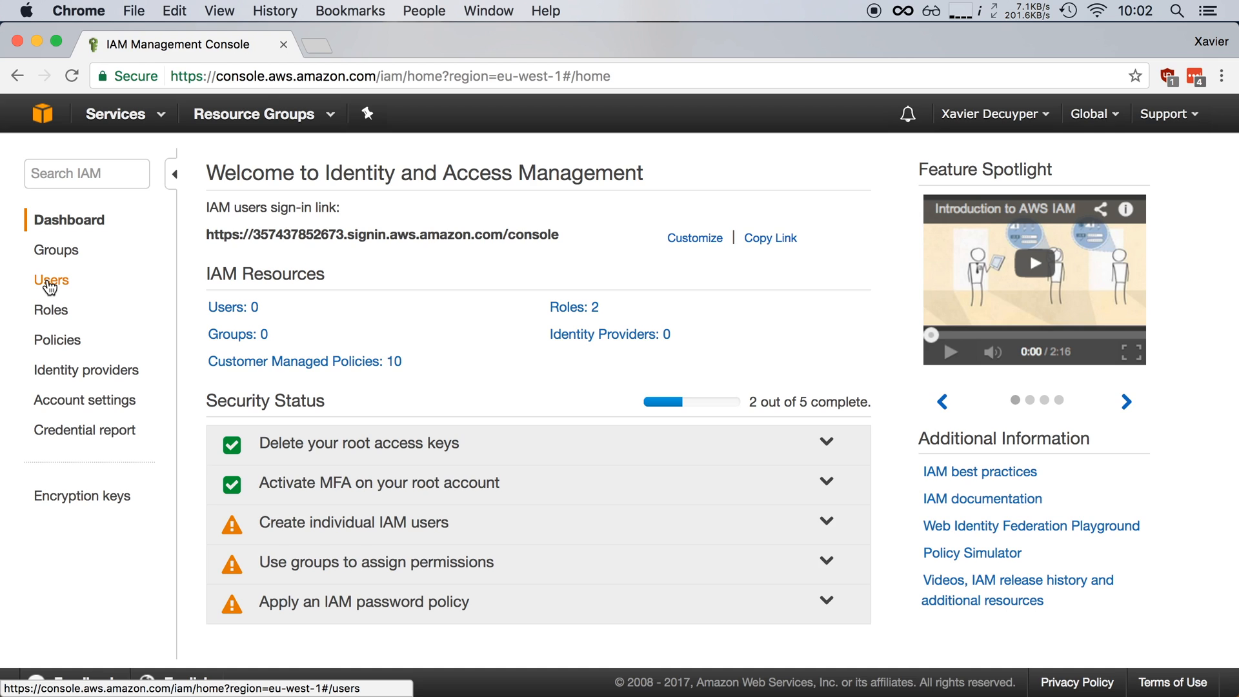
click(52, 279)
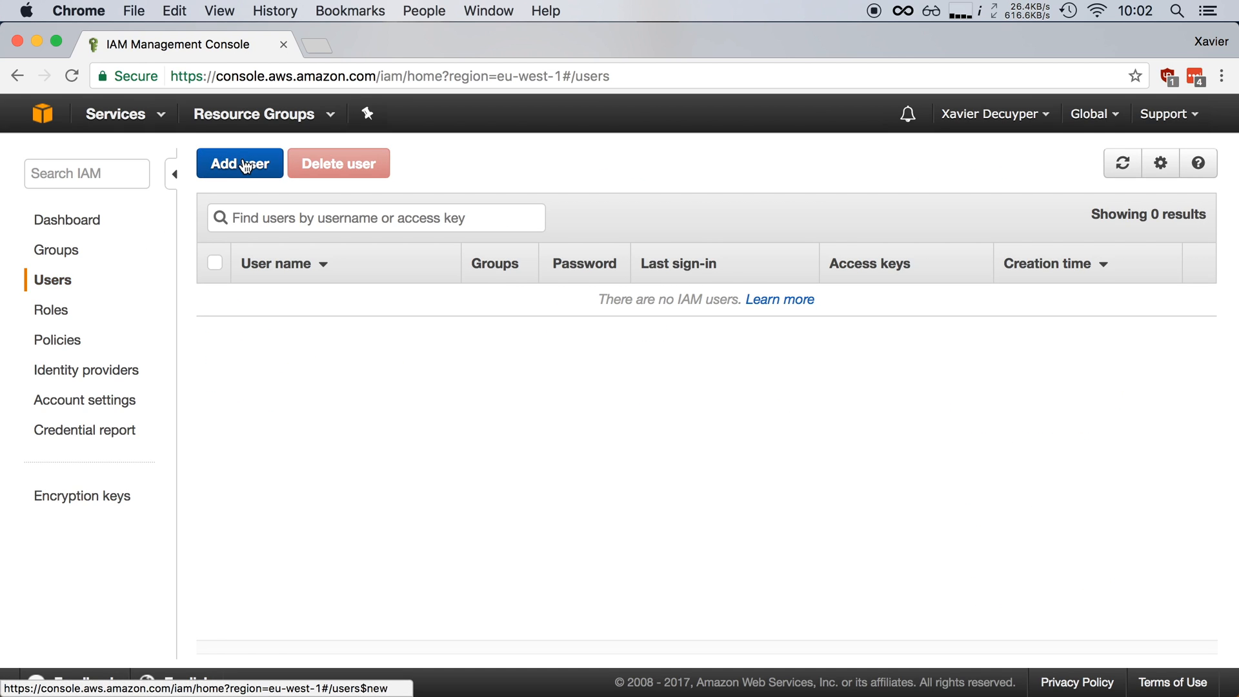
click(238, 164)
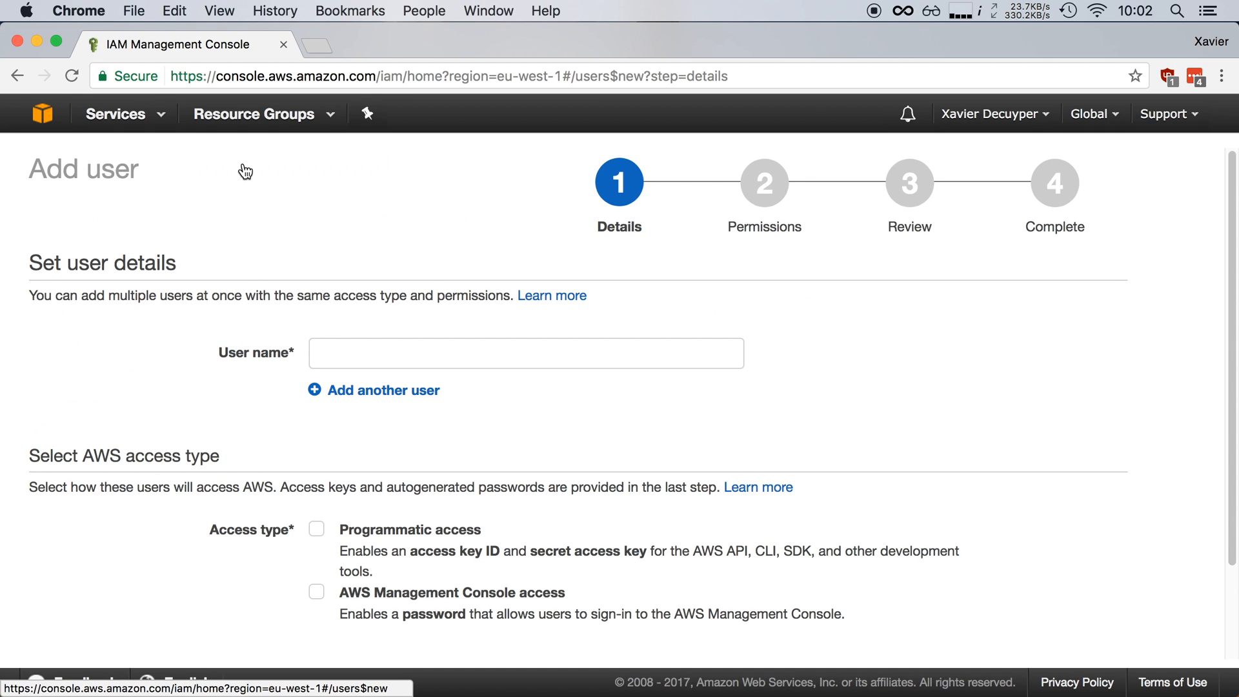
- Name the user serverless-cli and enable Programmatic access
click(526, 349)
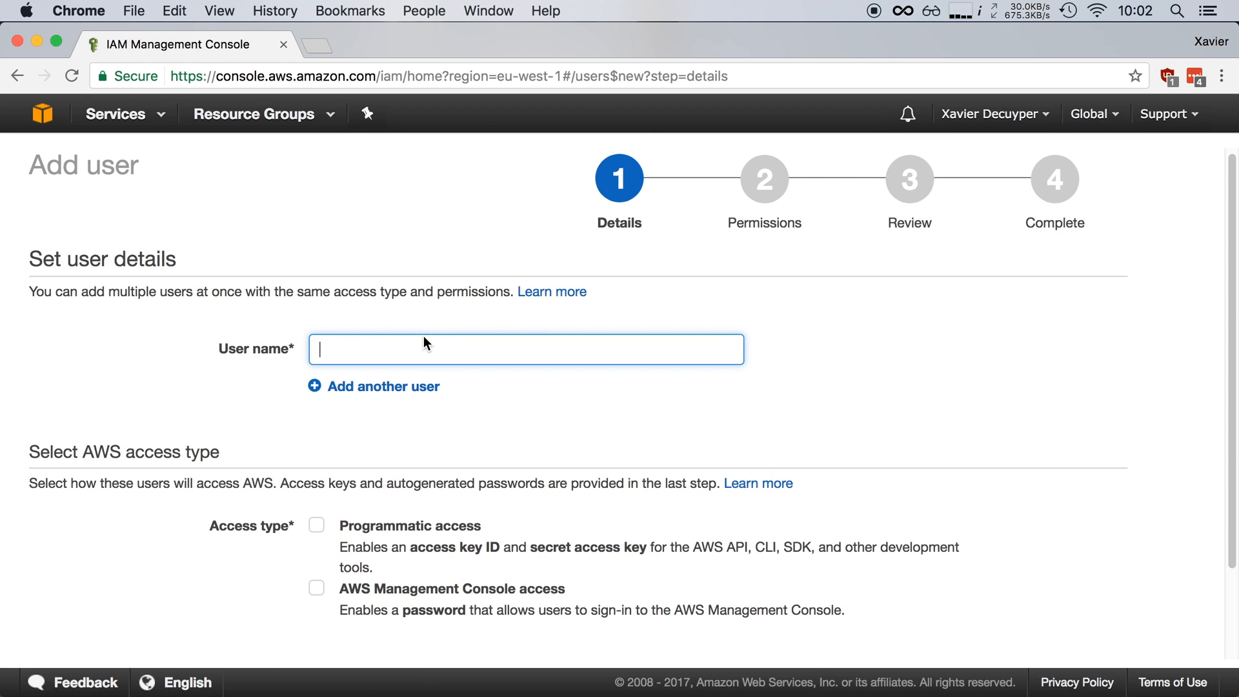
text(serverless)
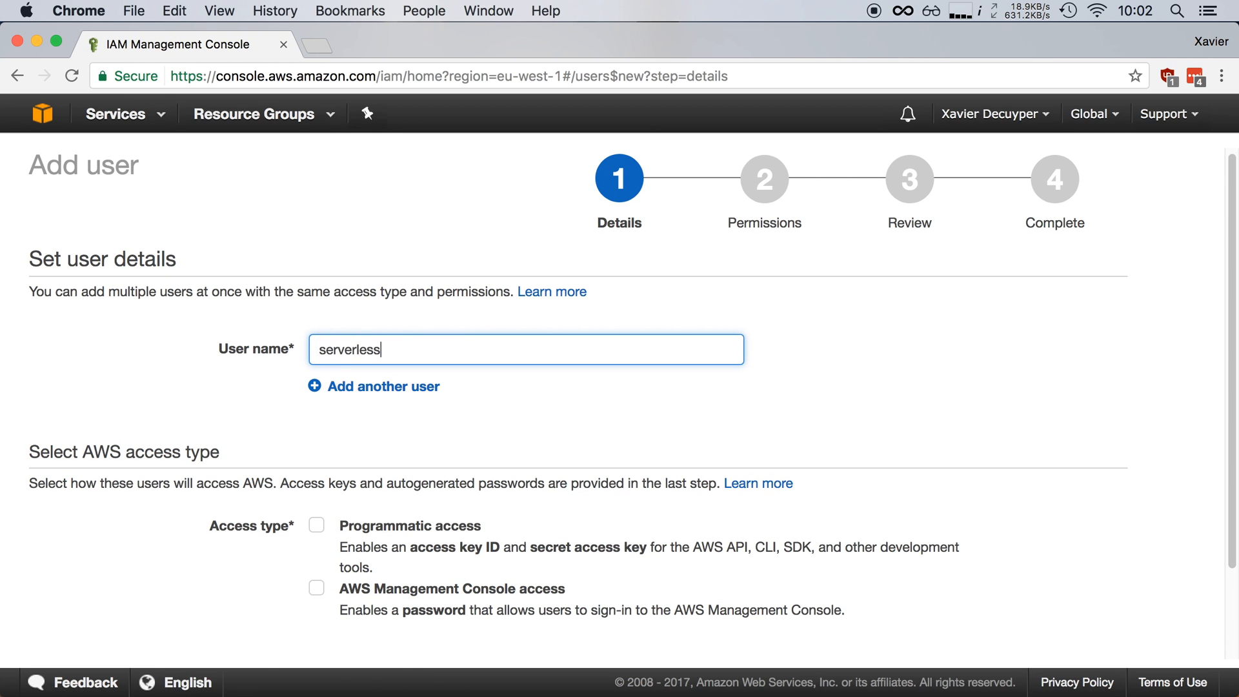
text(-cli)
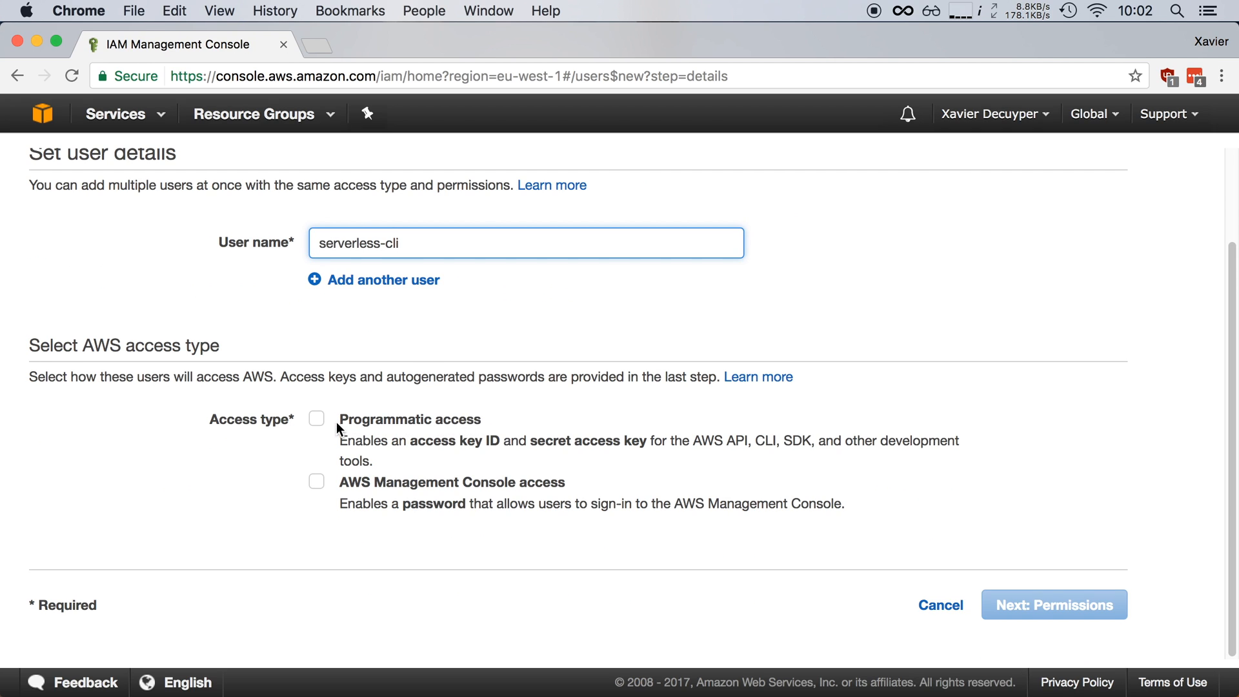
click(316, 418)
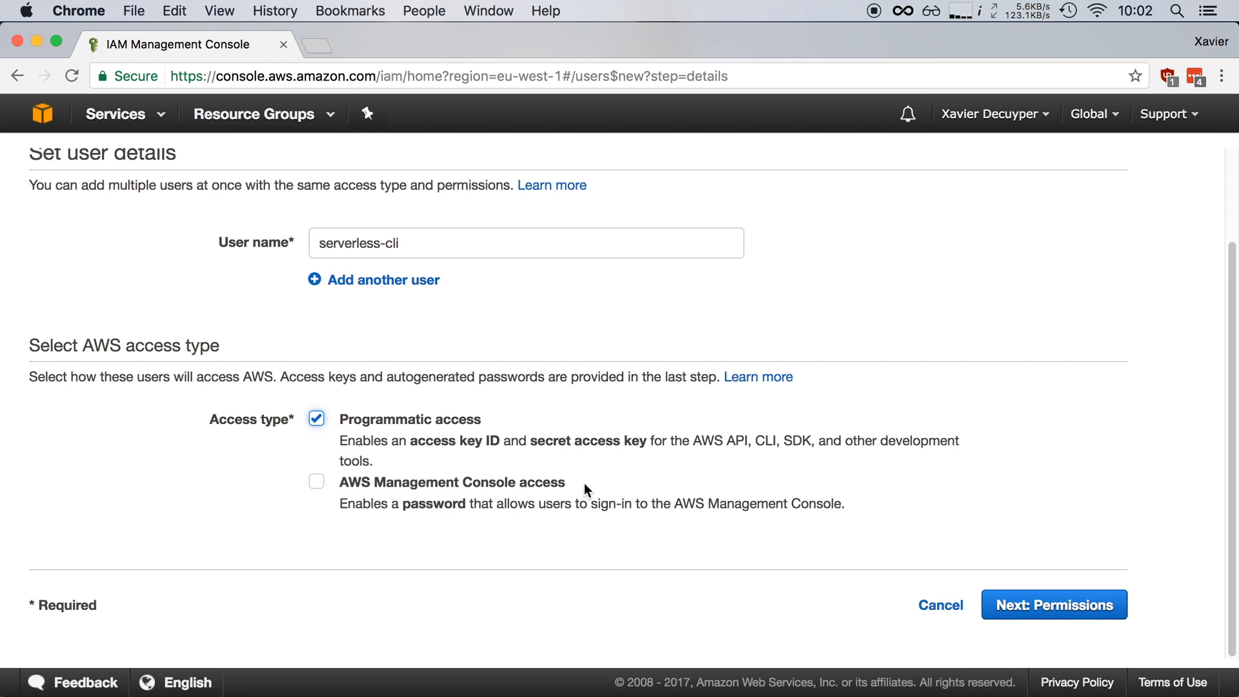
mouse_move(718, 475)
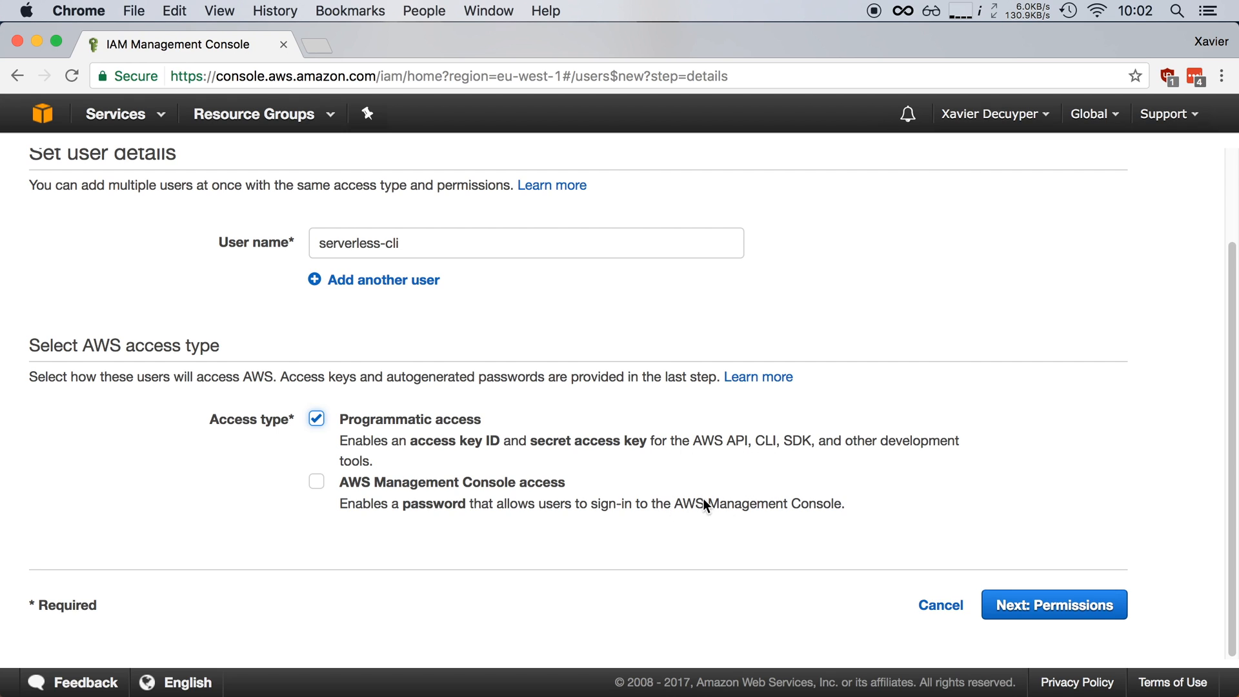
mouse_move(607, 472)
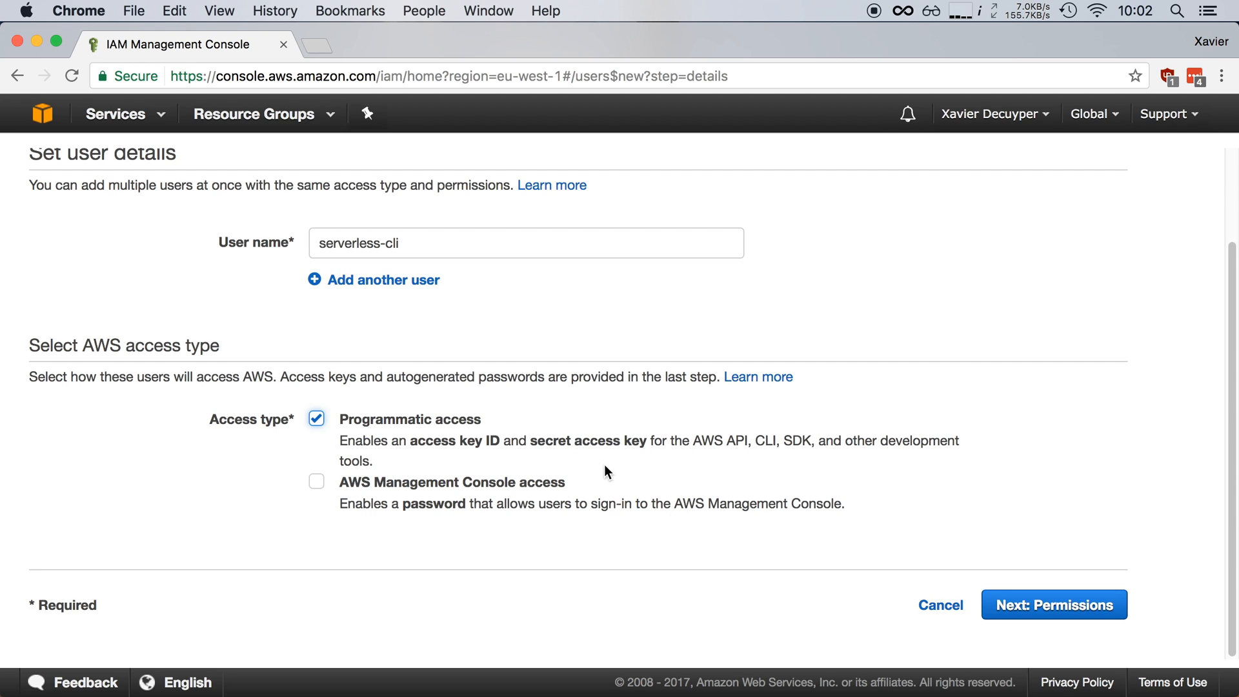
mouse_move(577, 412)
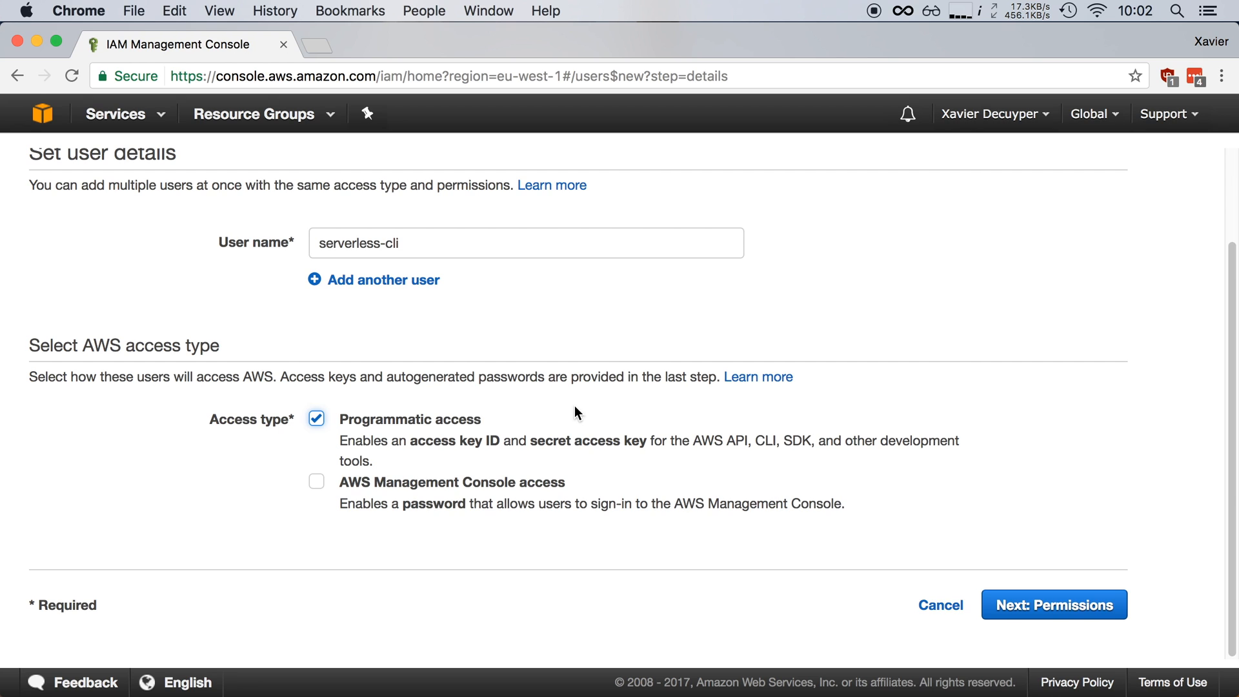
mouse_move(947, 577)
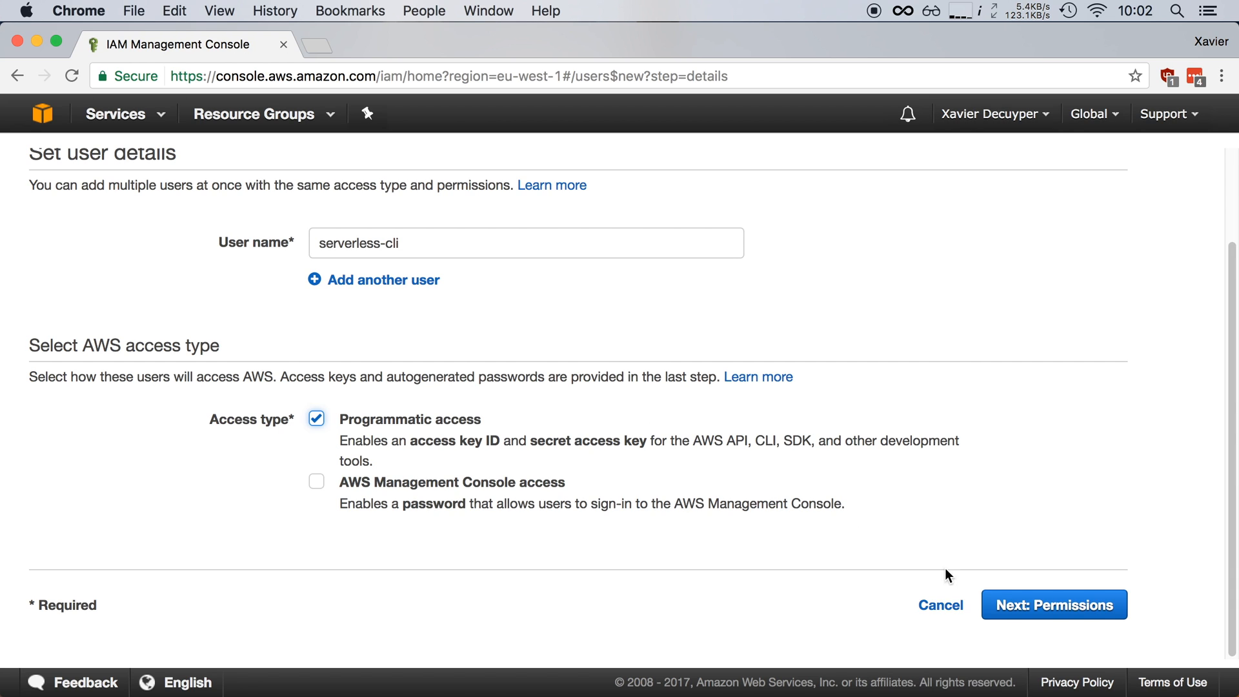
- Attach the existing AdministratorAccess policy directly to the user and proceed to review
click(1053, 605)
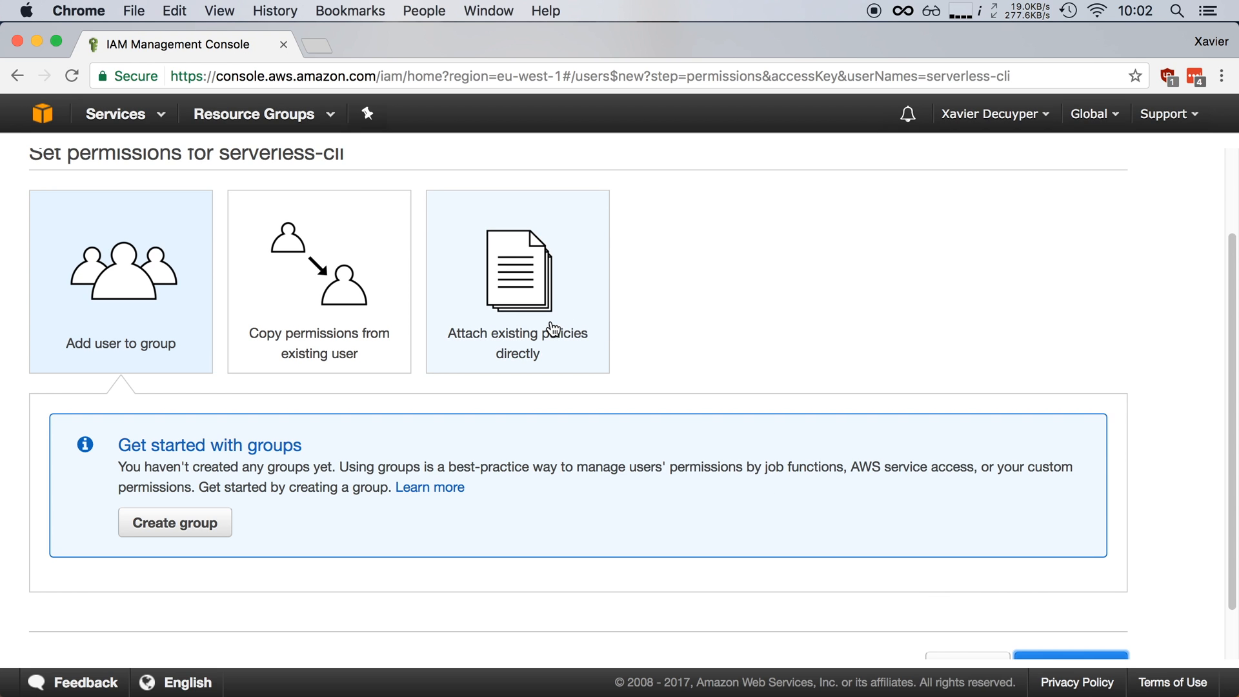
click(516, 281)
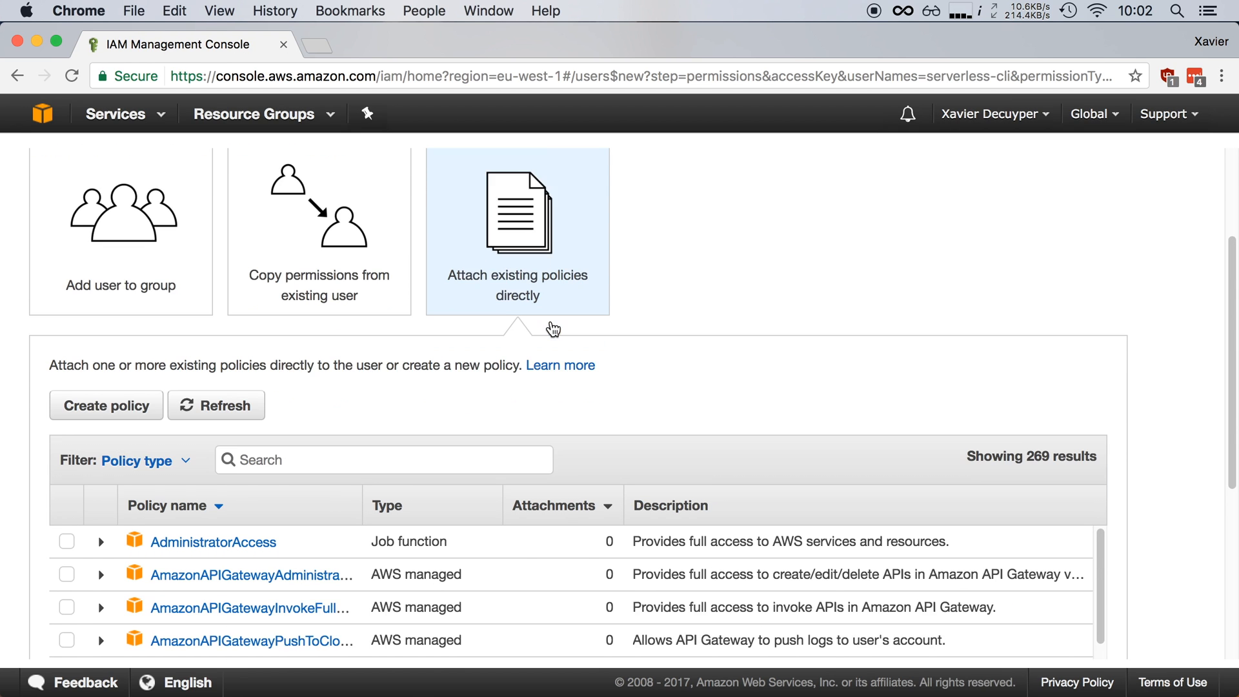
scroll(down, 3)
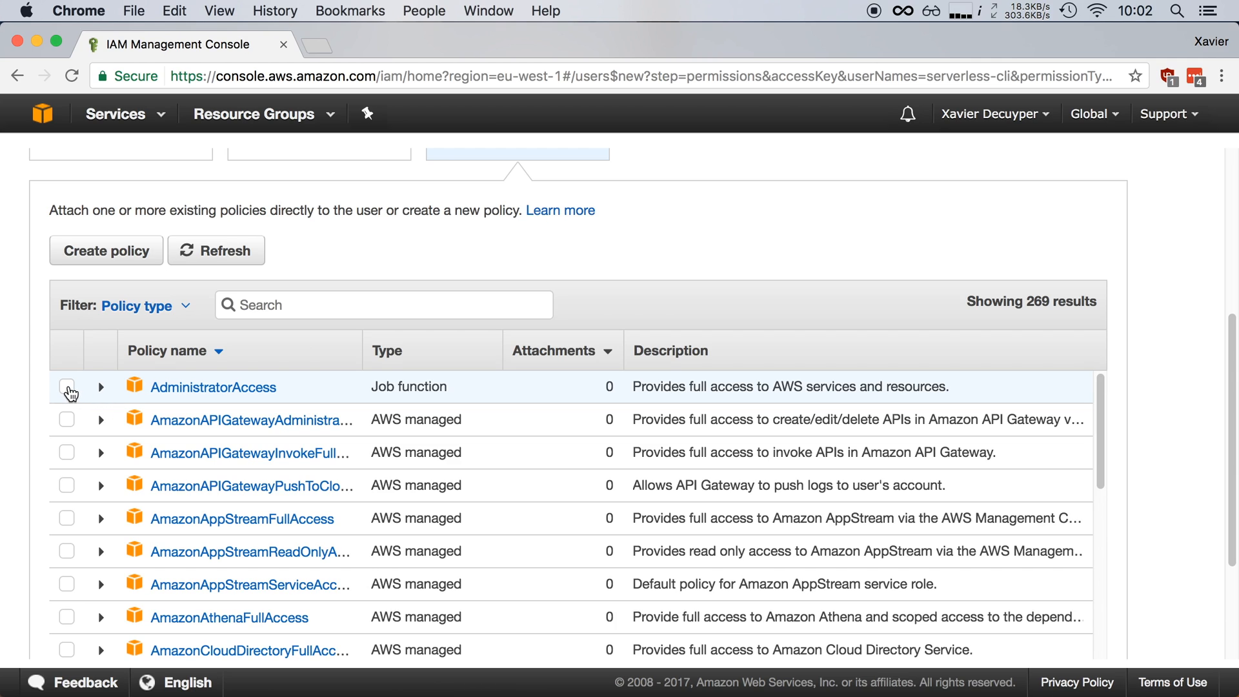
click(66, 387)
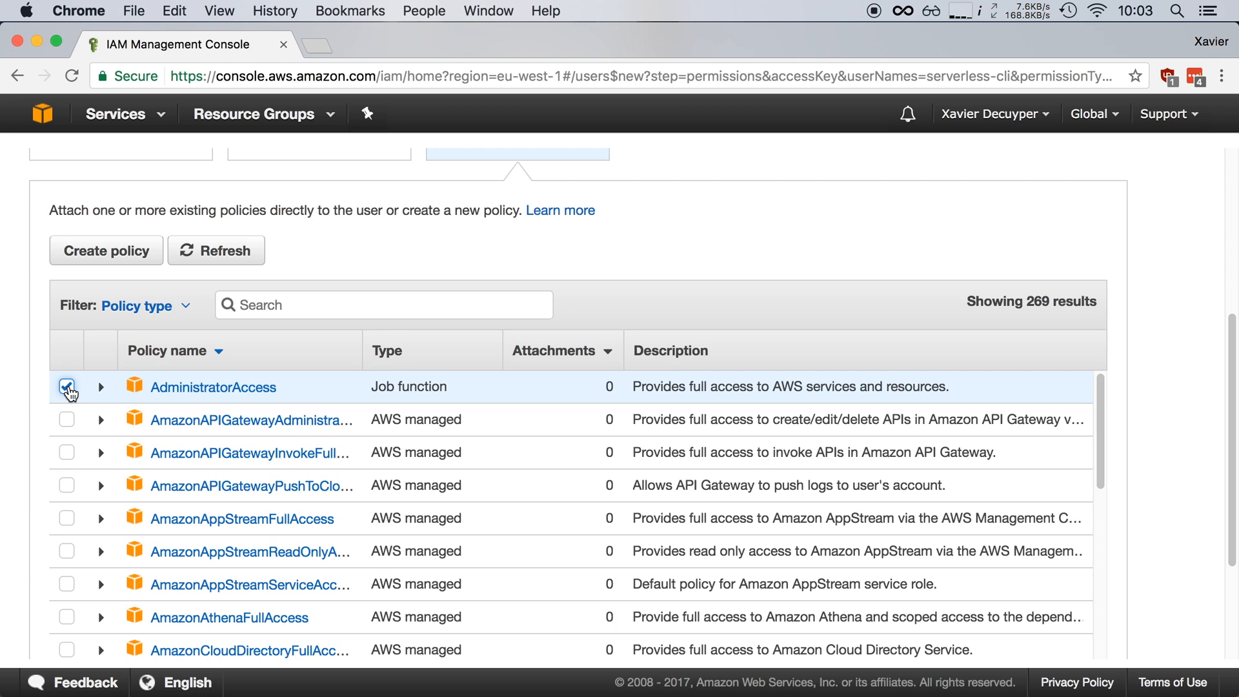
scroll(down, 3)
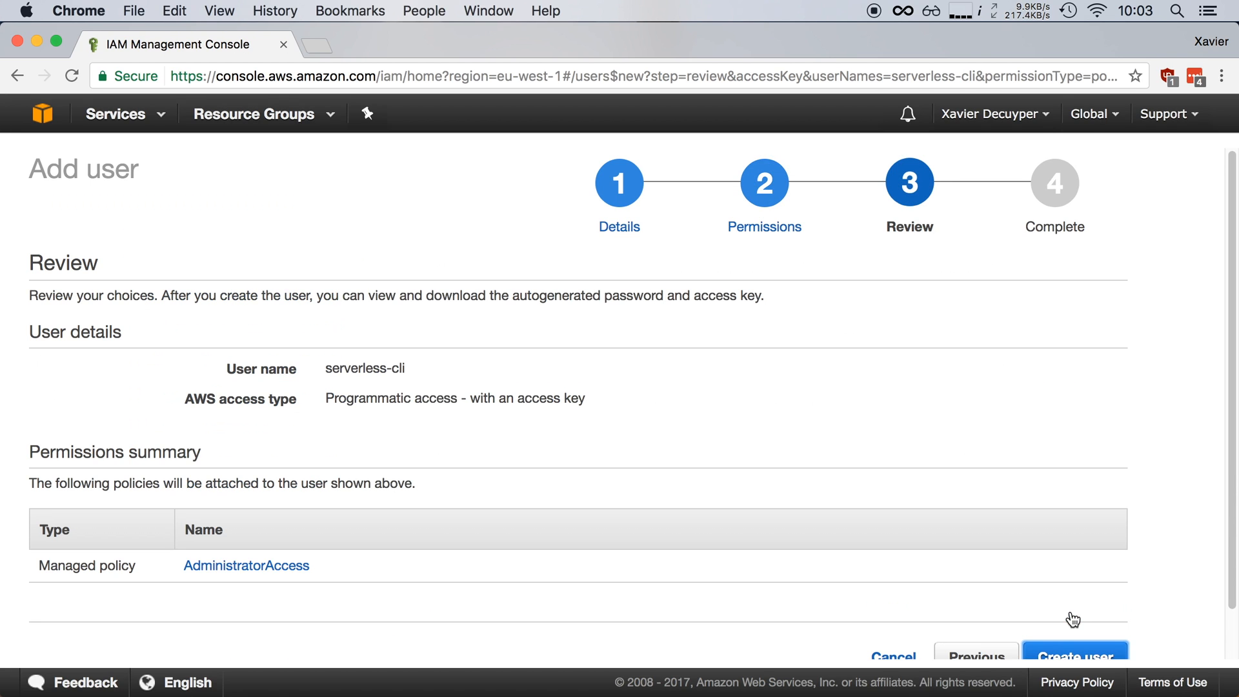
mouse_move(820, 478)
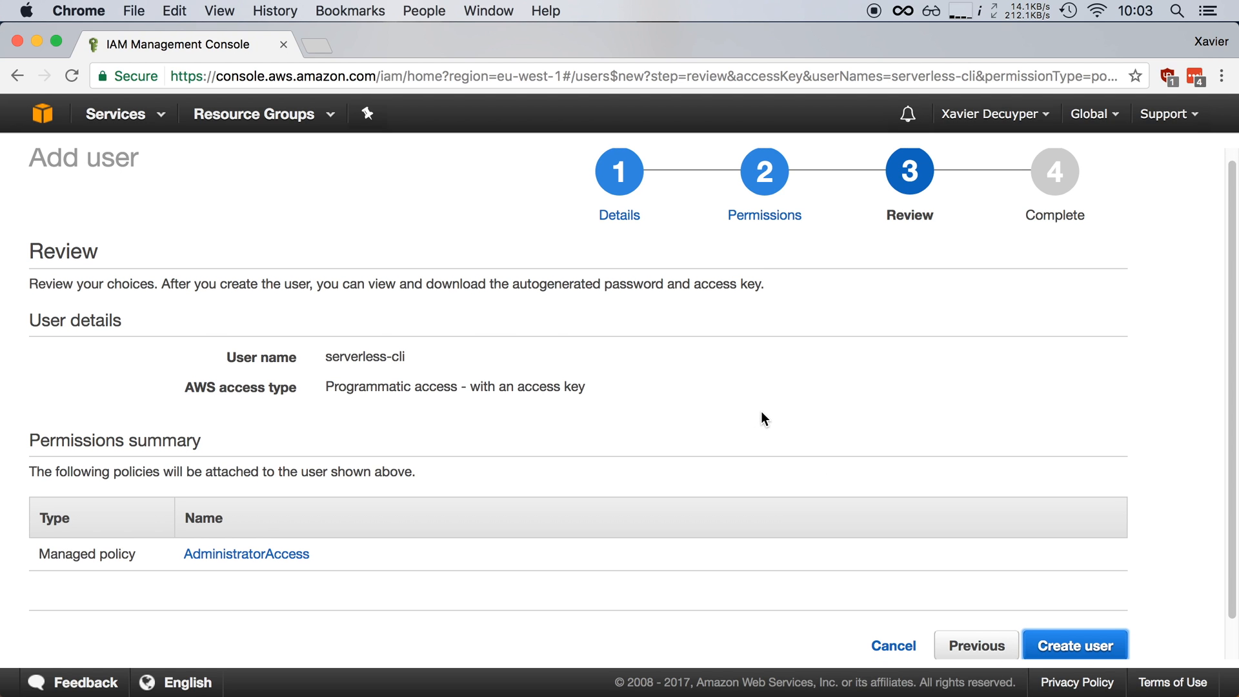
- Create the serverless-cli user, reaching the Success page with its access key ID
click(1074, 644)
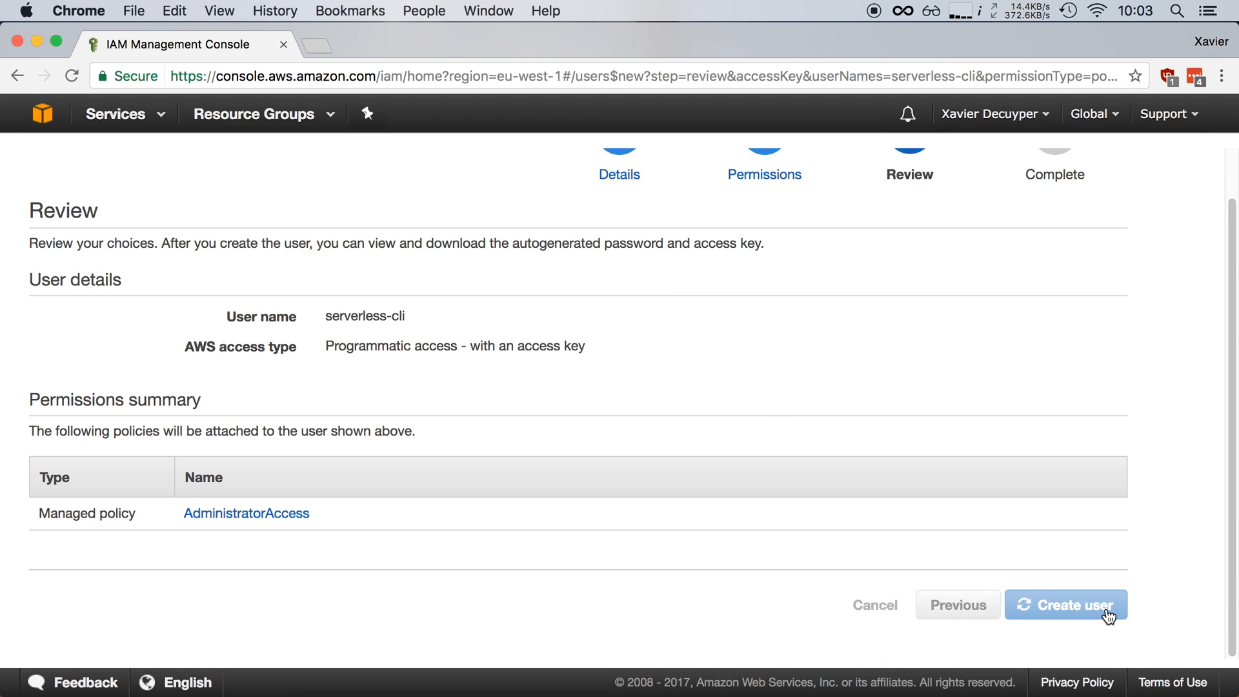
click(1065, 605)
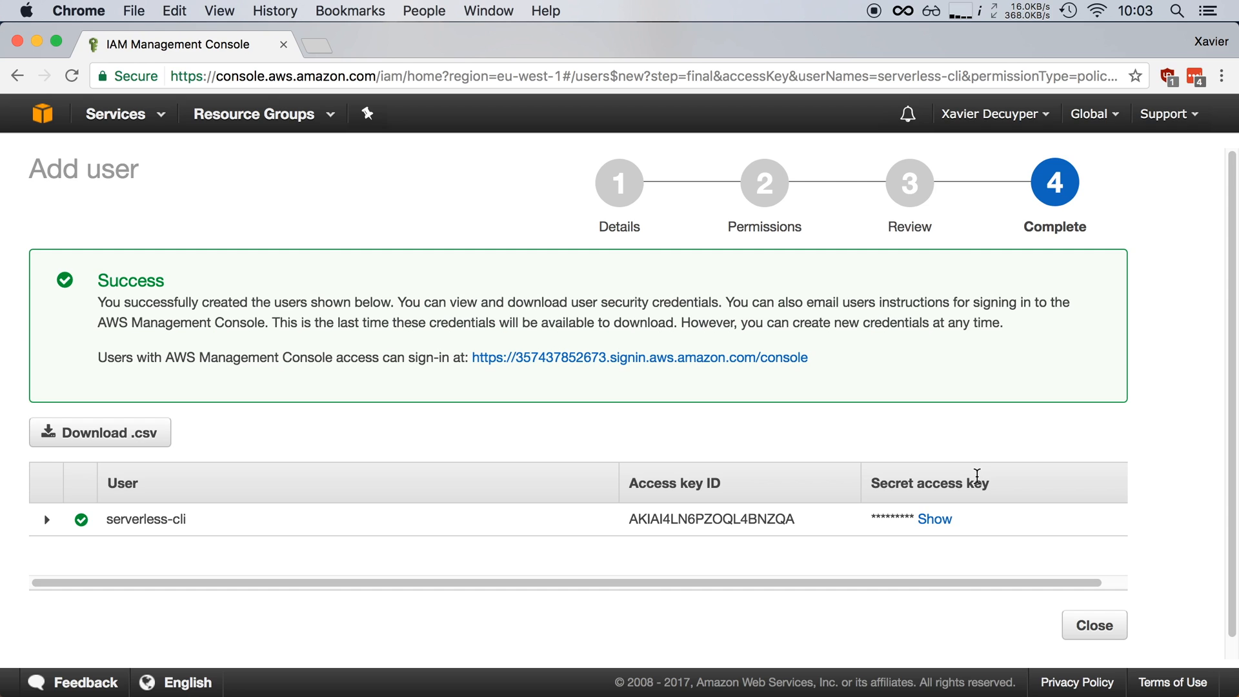
mouse_move(388, 485)
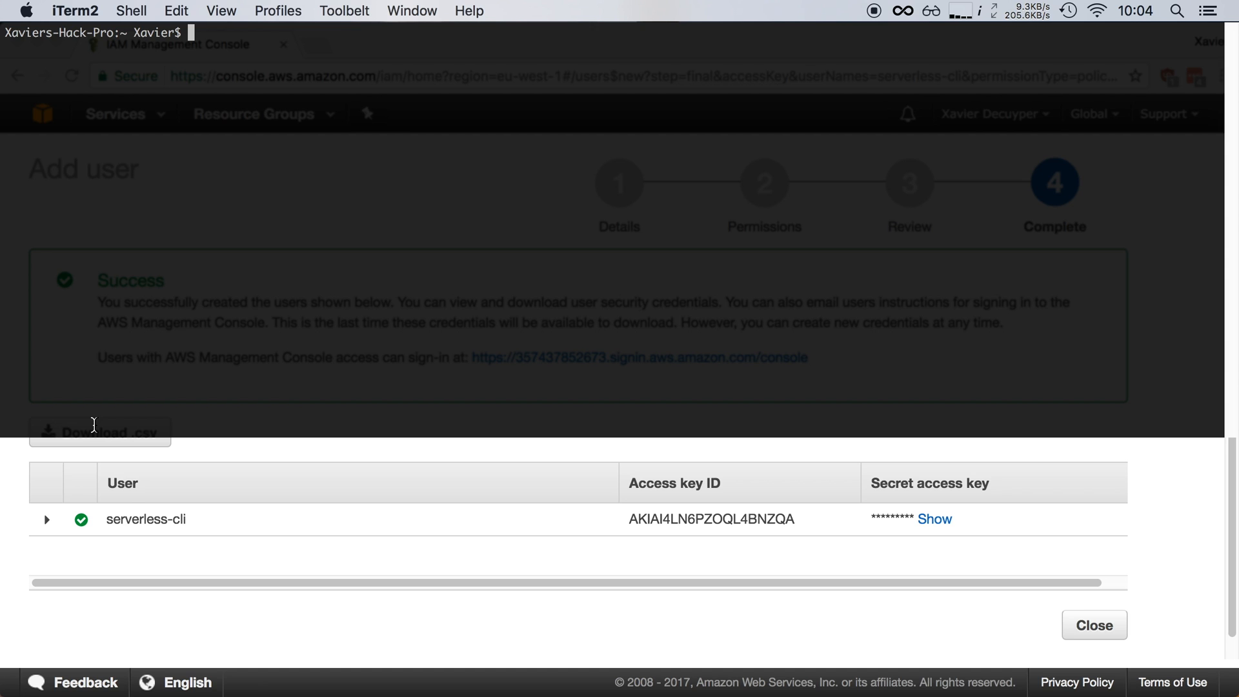
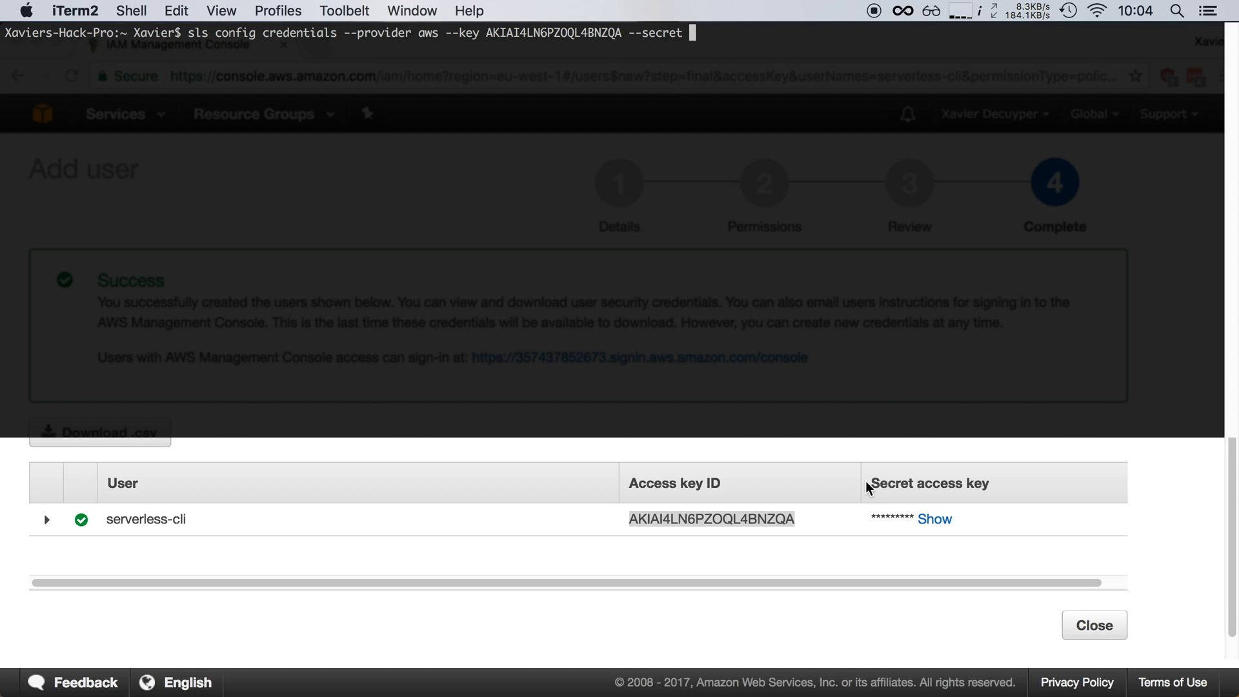
- Run sls config credentials --provider aws --key <id> --secret <secret> using the revealed secret key
click(933, 518)
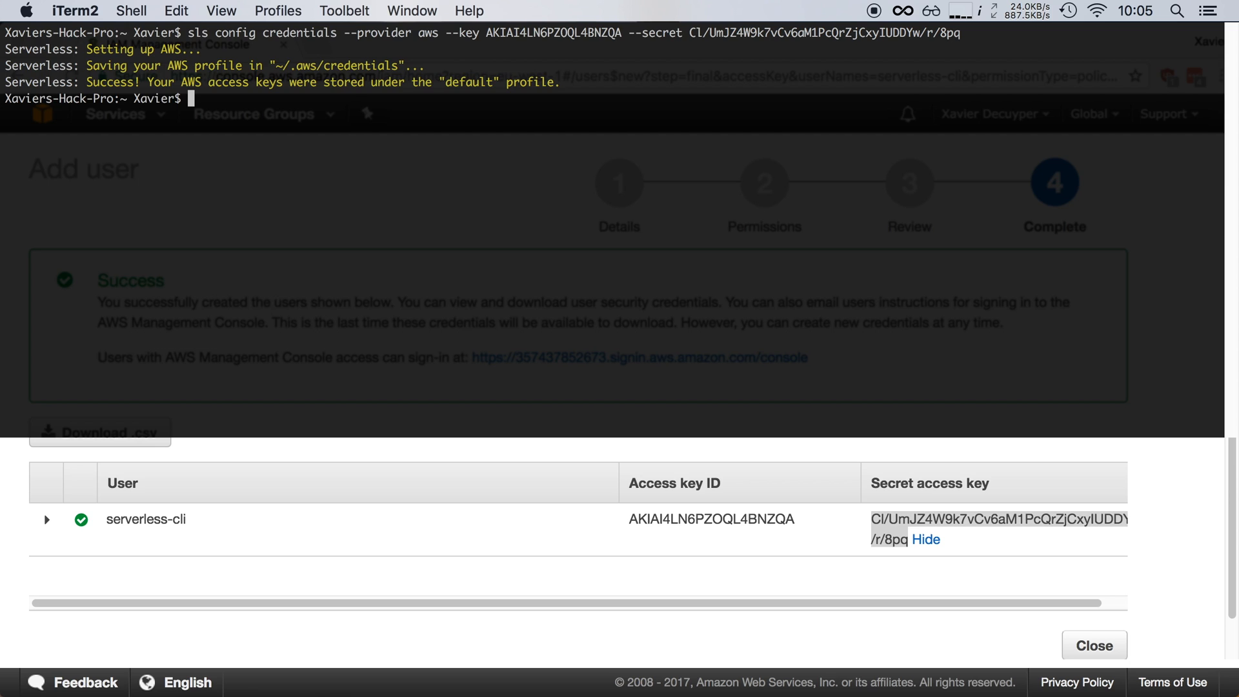
- Show ~/.aws/credentials with cat, confirming the [default] profile holds the new keys
text(cd .aws/)
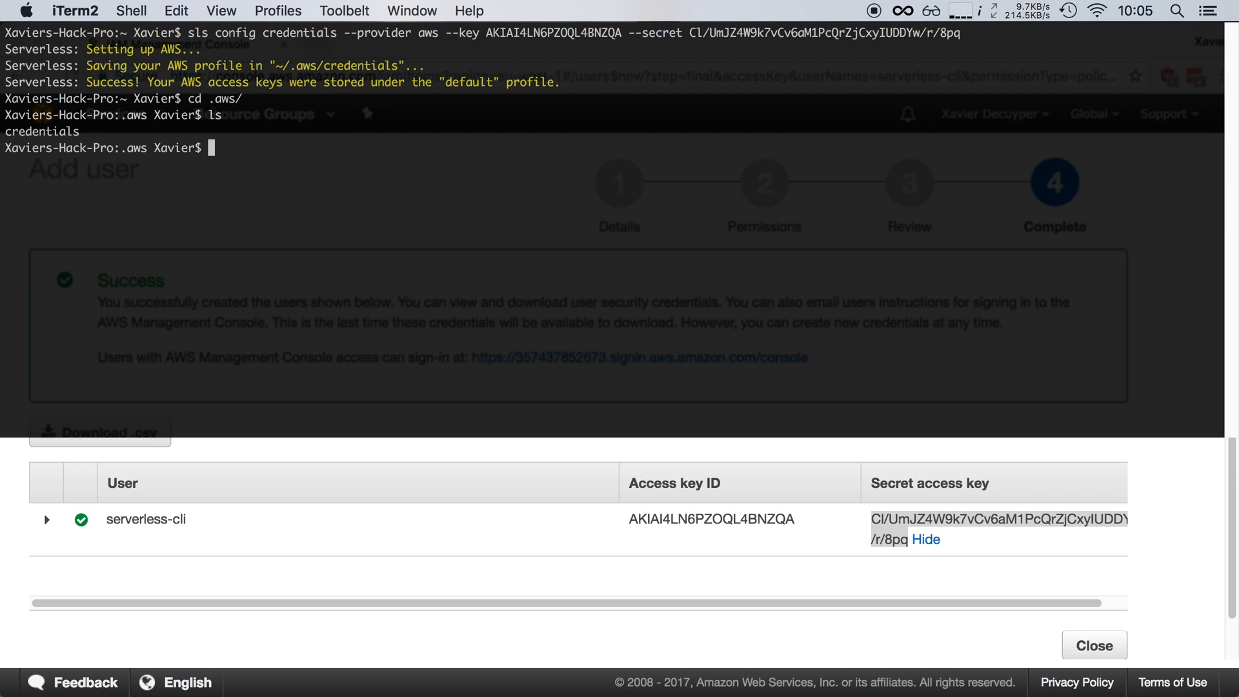
text(c)
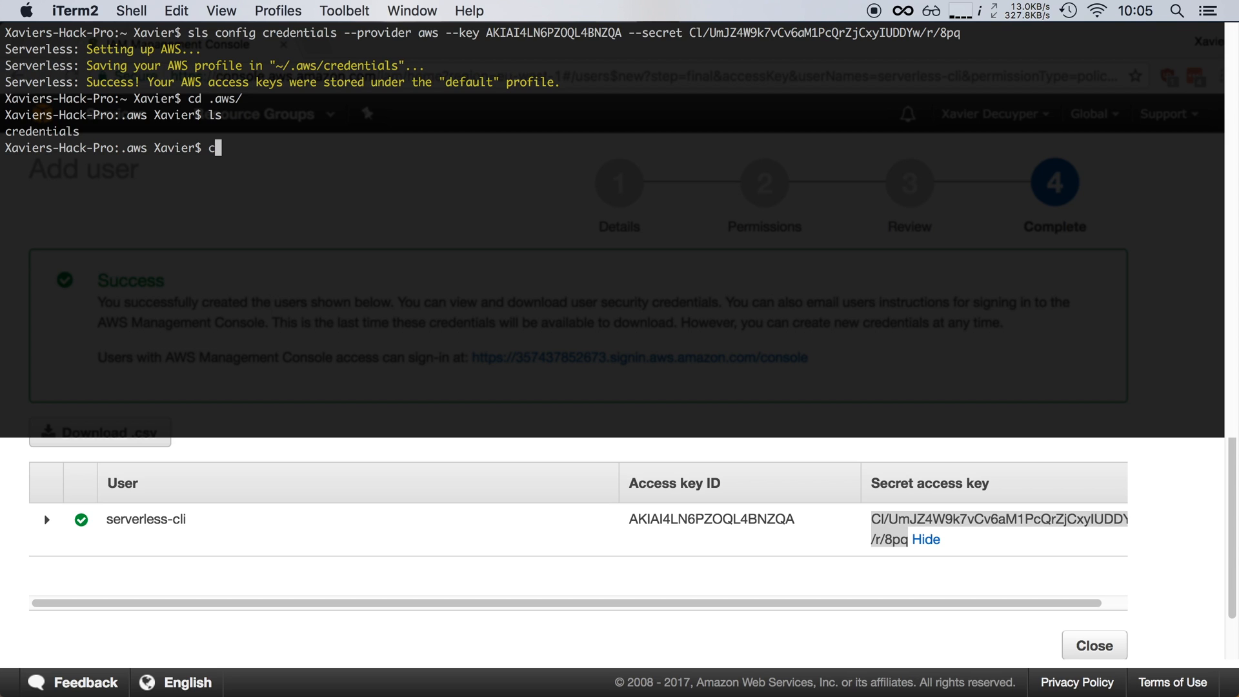
text(at credentials)
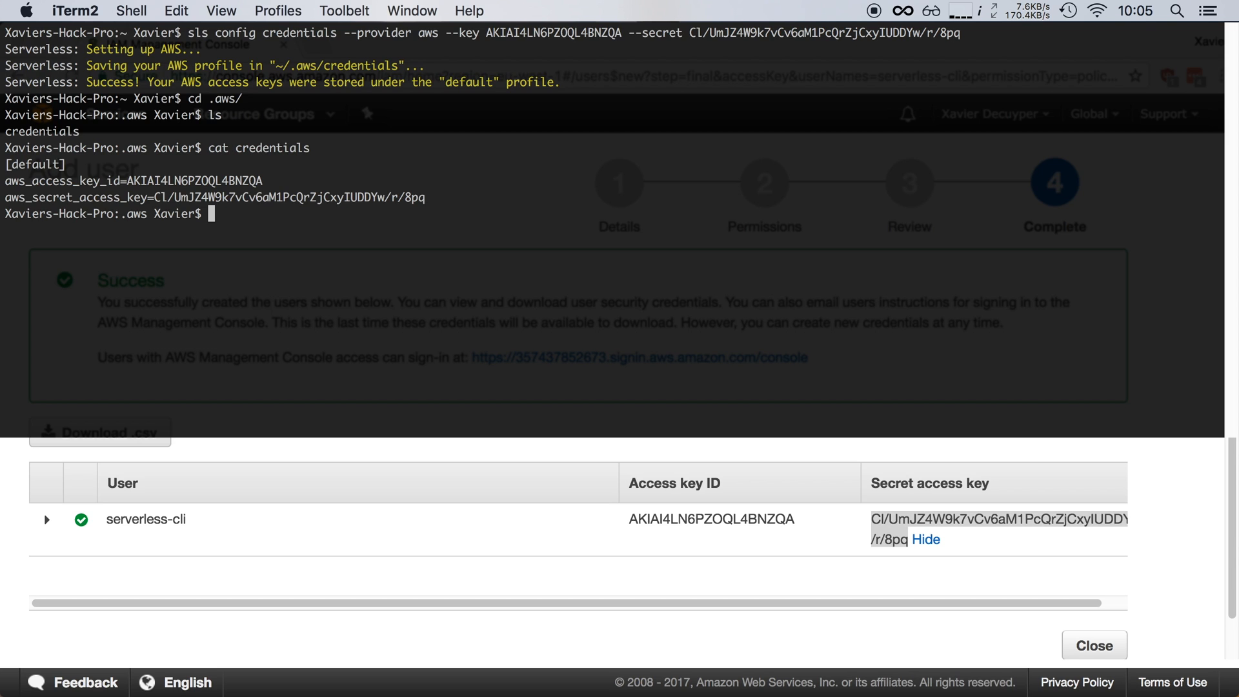
double_click(32, 165)
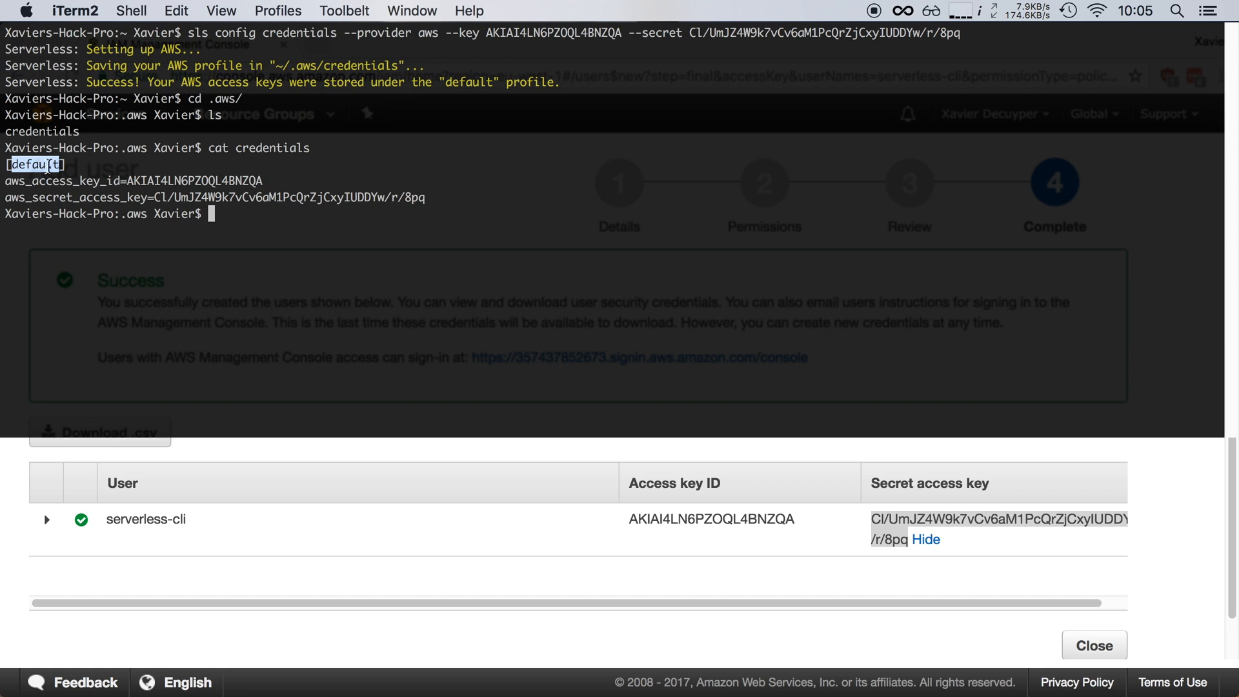